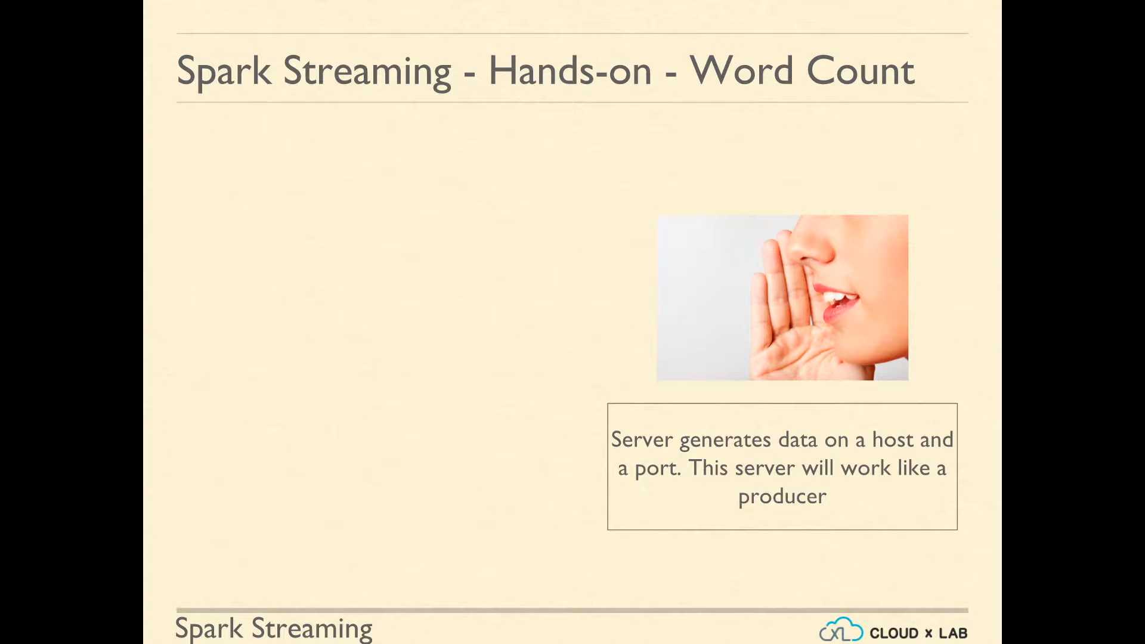
Advance to the Word Count code slide and follow its GitHub link to word_count.scala.
{"action": "key", "text": "Right"}
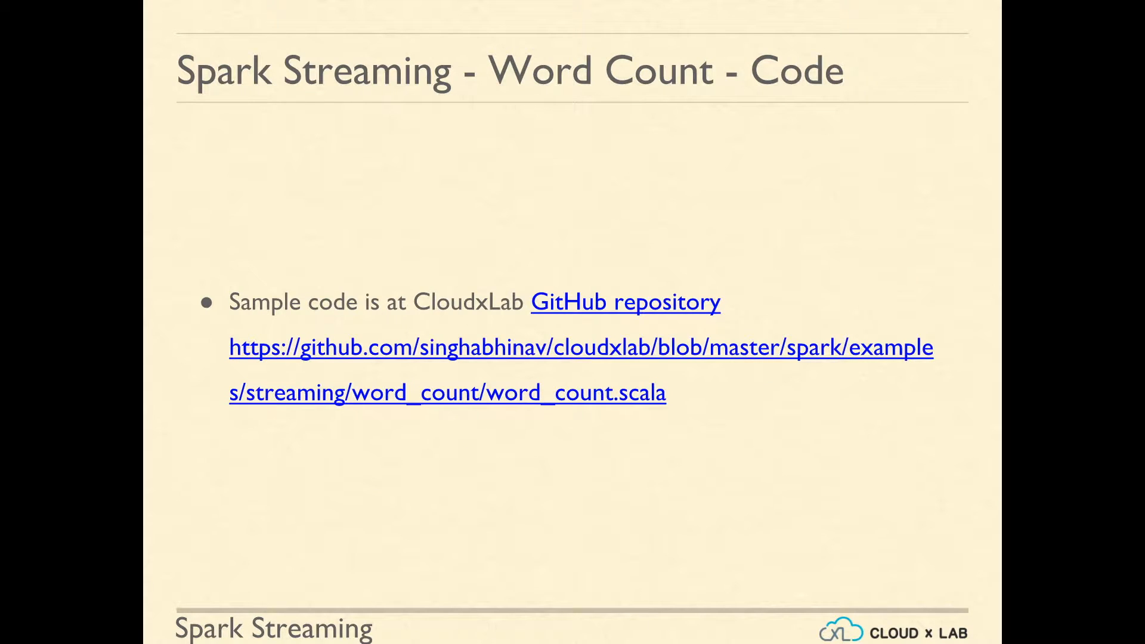
{"action": "left_click", "coordinate": [701, 351]}
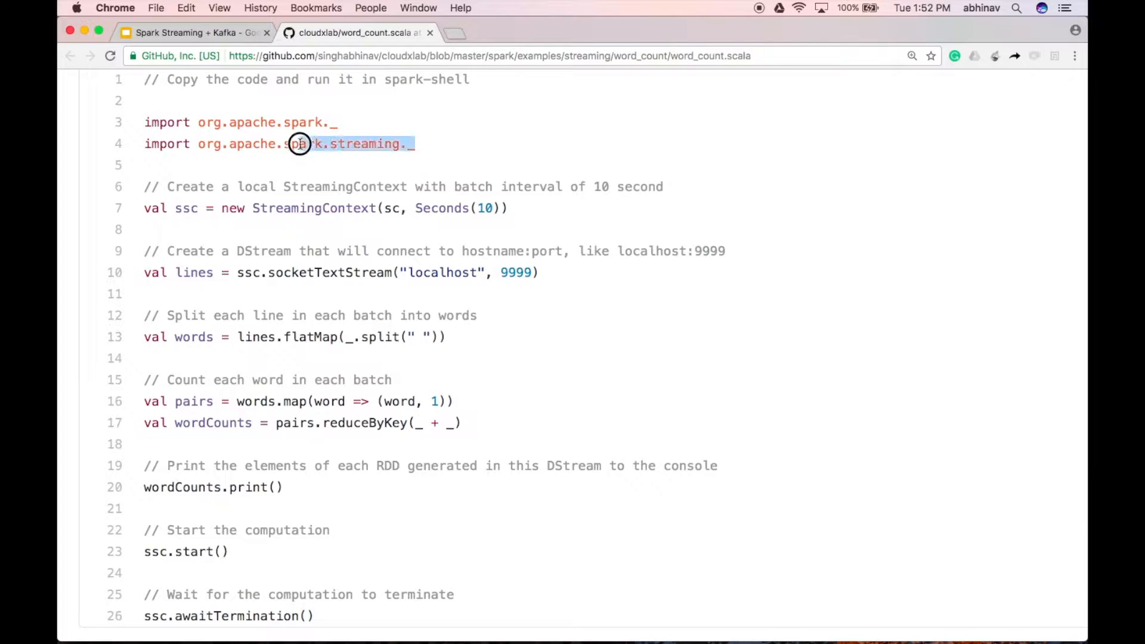
{"action": "left_click_drag", "start_coordinate": [300, 143], "coordinate": [146, 122]}
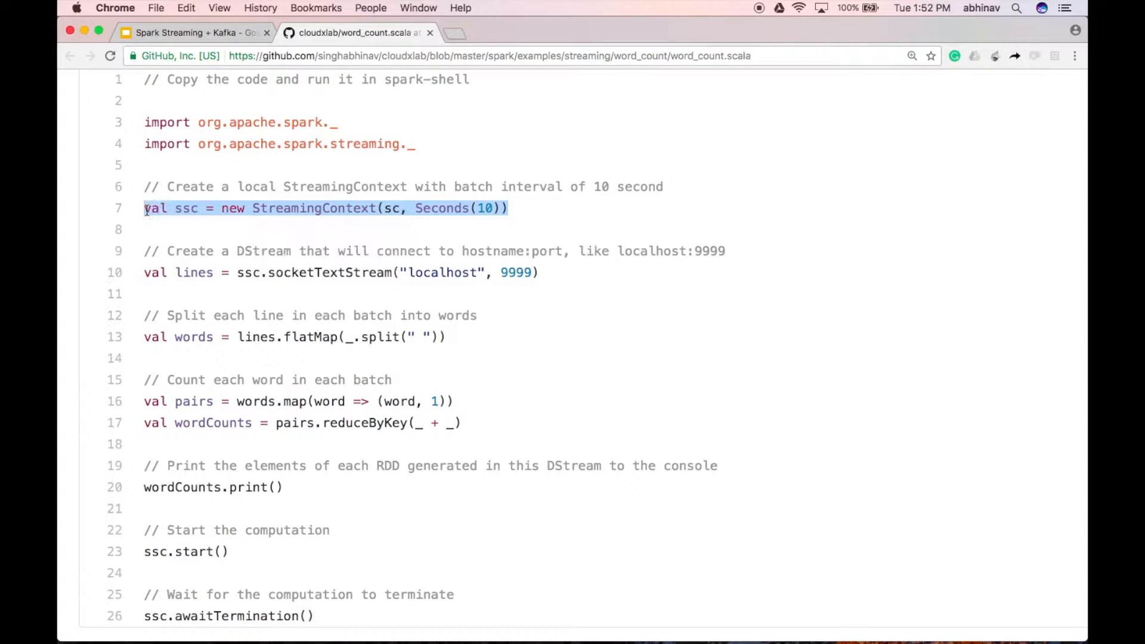
{"action": "mouse_move", "coordinate": [468, 296]}
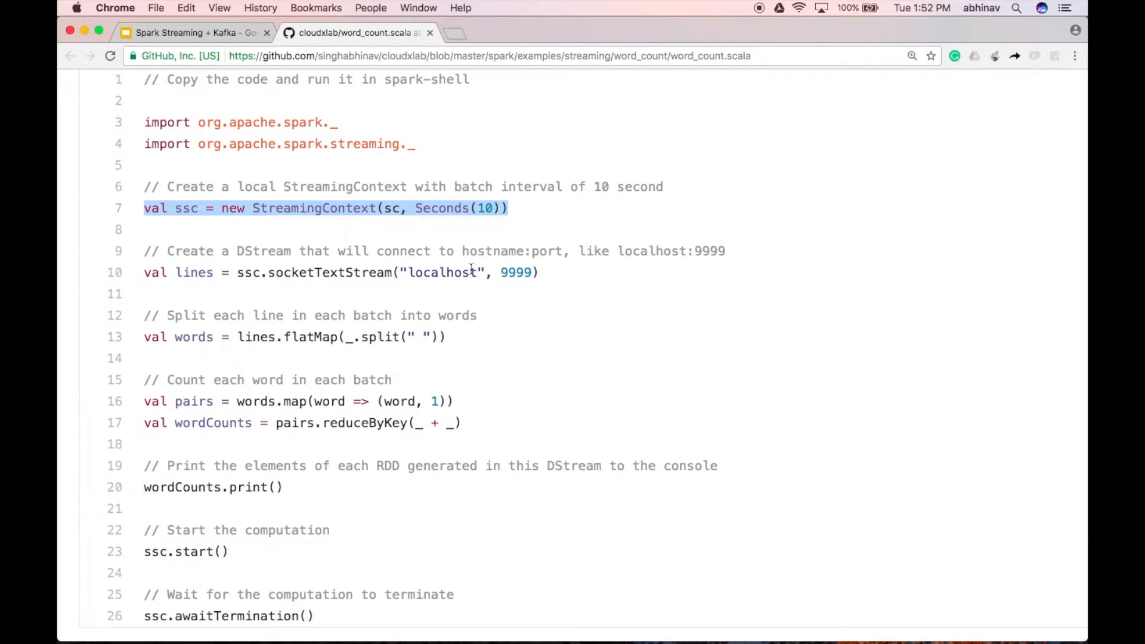
{"action": "left_click", "coordinate": [547, 272]}
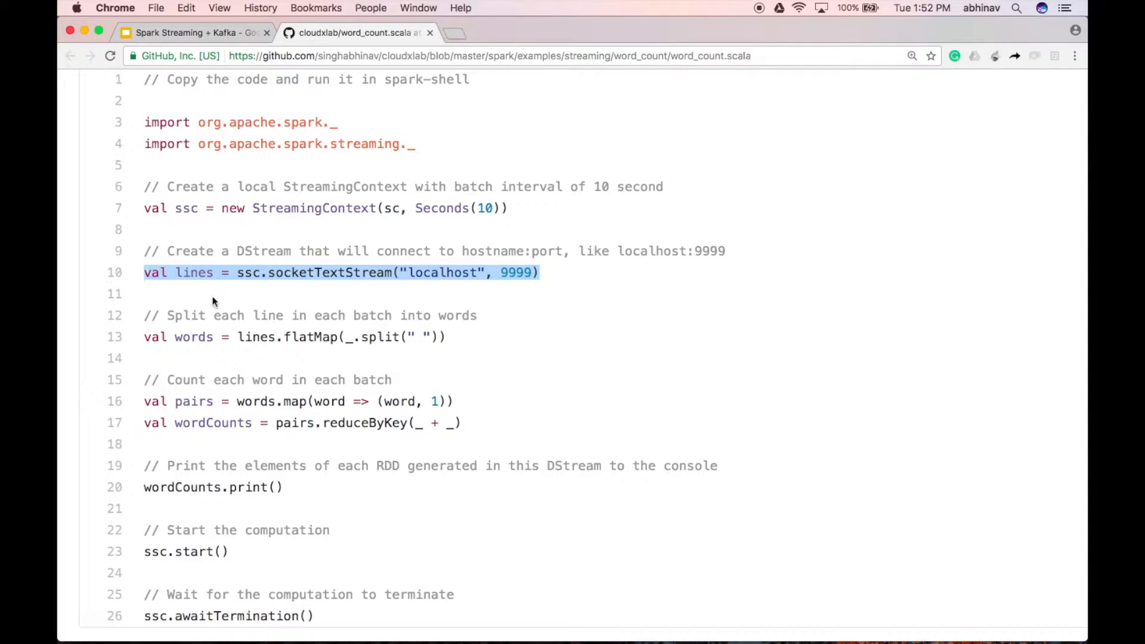
{"action": "mouse_move", "coordinate": [238, 307]}
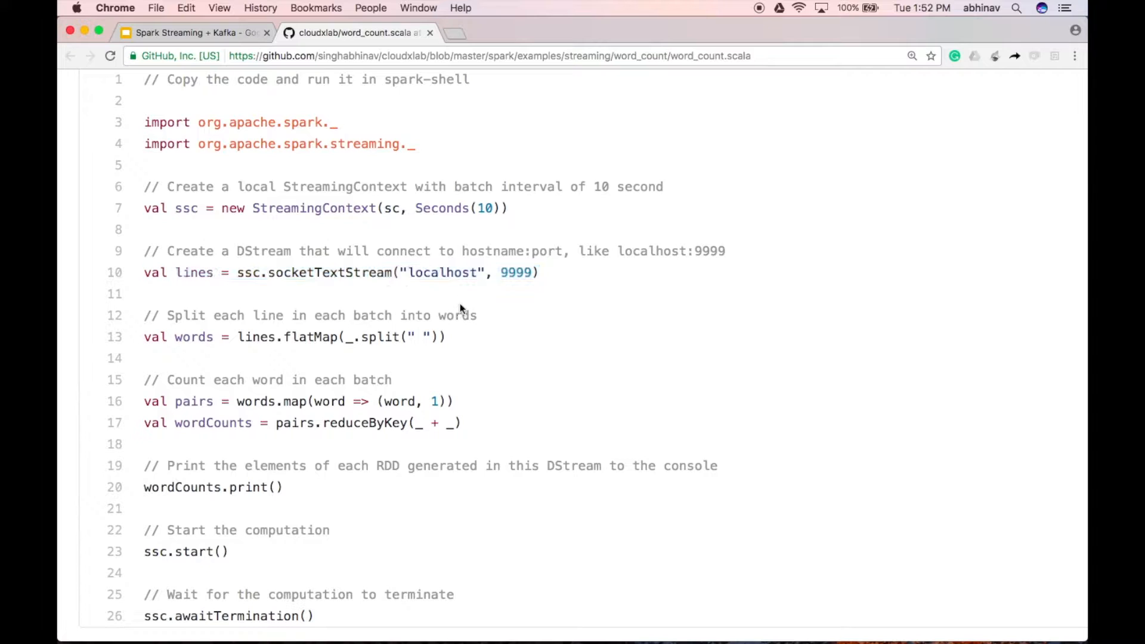
{"action": "double_click", "coordinate": [442, 272]}
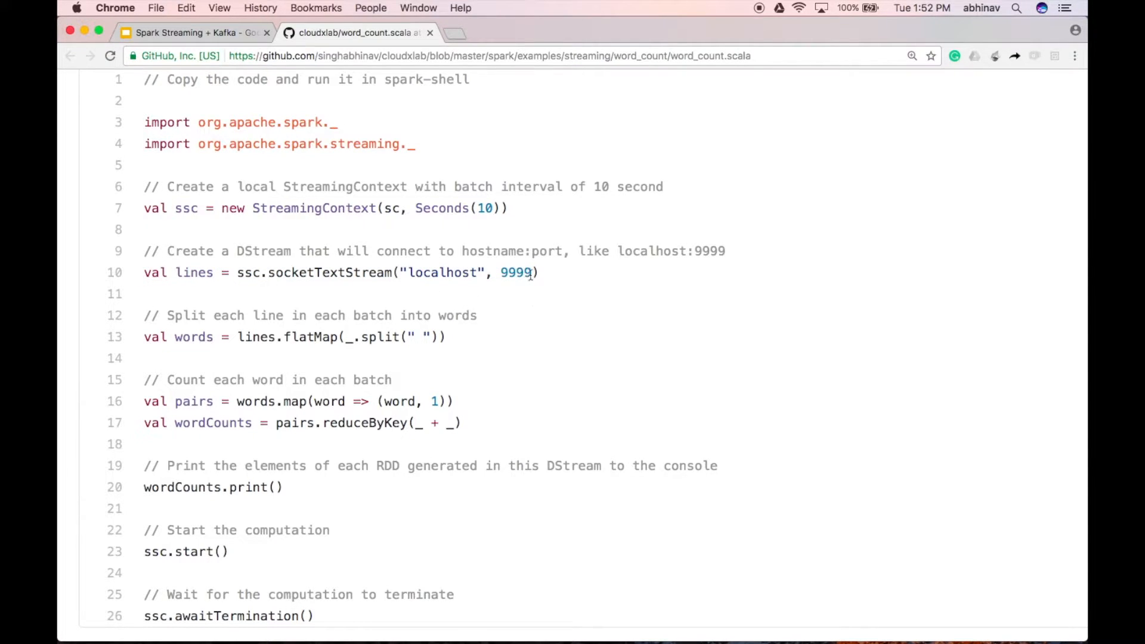
{"action": "double_click", "coordinate": [515, 272]}
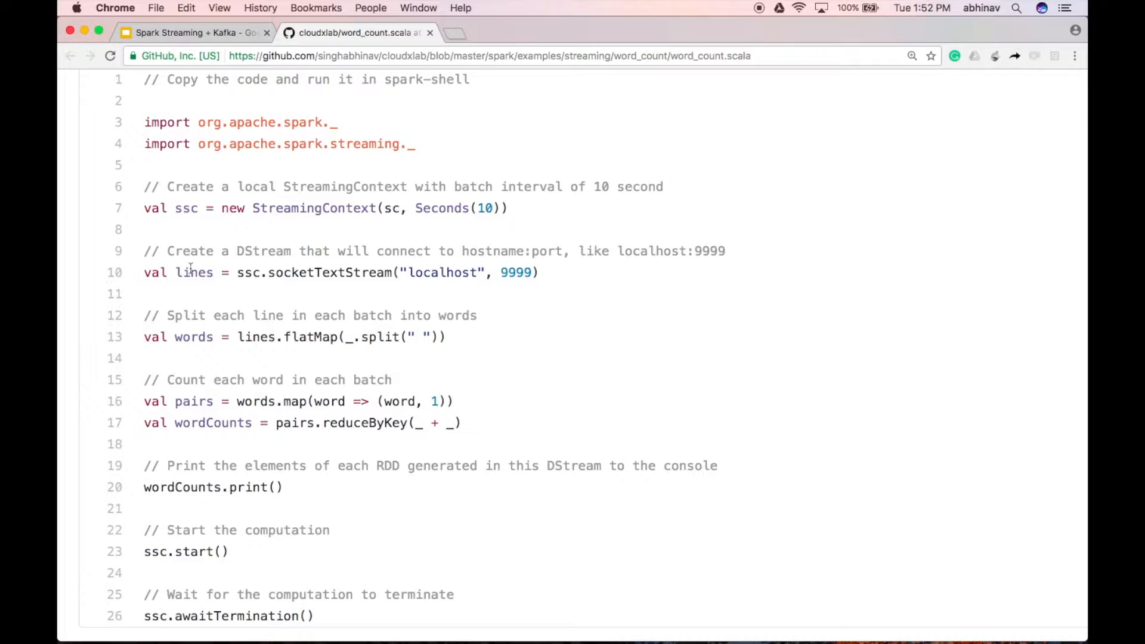
{"action": "double_click", "coordinate": [194, 272]}
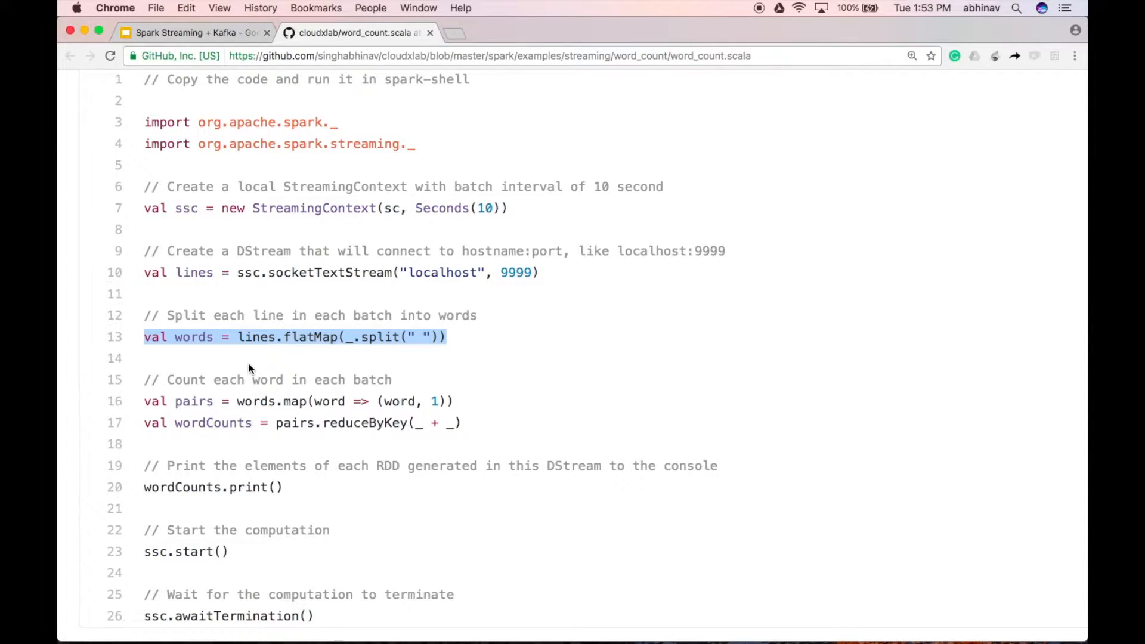
{"action": "left_click", "coordinate": [321, 337]}
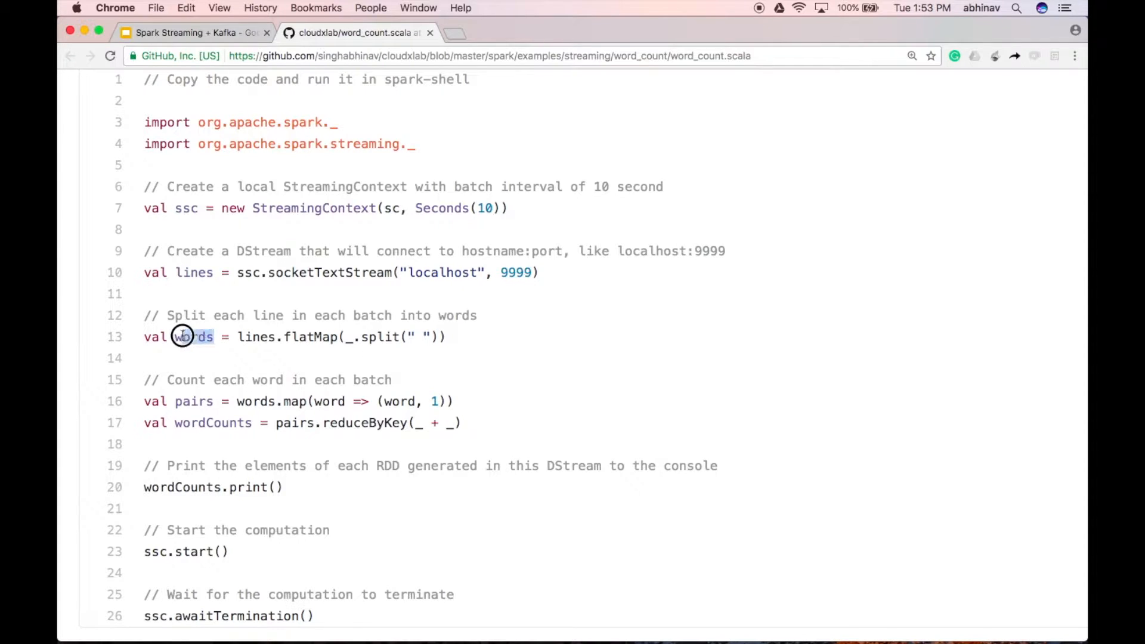
{"action": "double_click", "coordinate": [193, 337]}
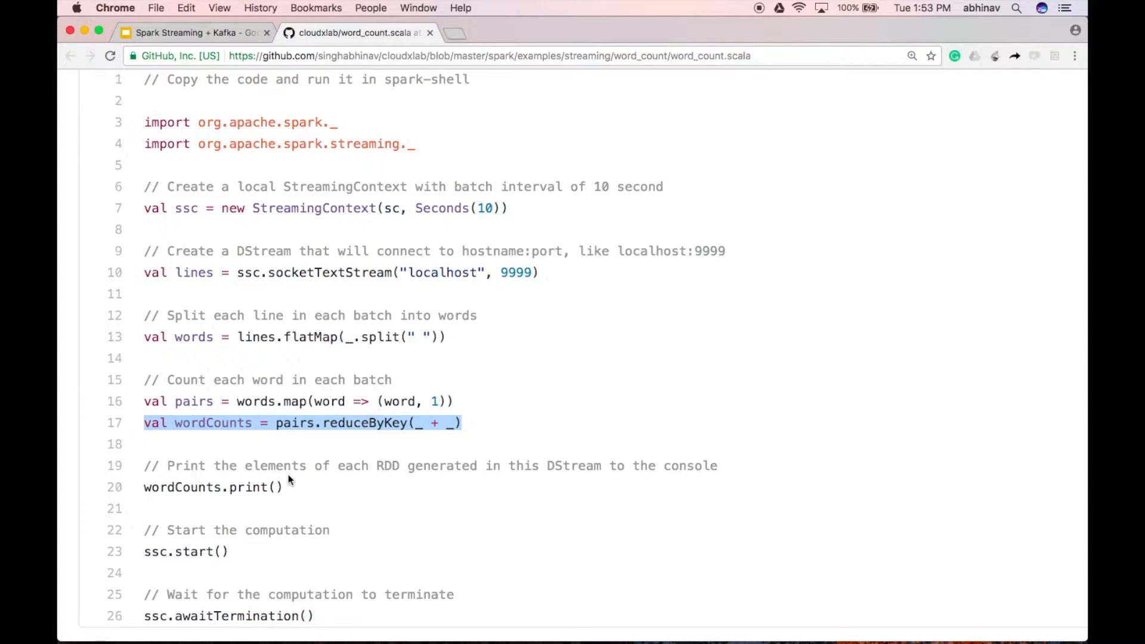
{"action": "mouse_move", "coordinate": [389, 517]}
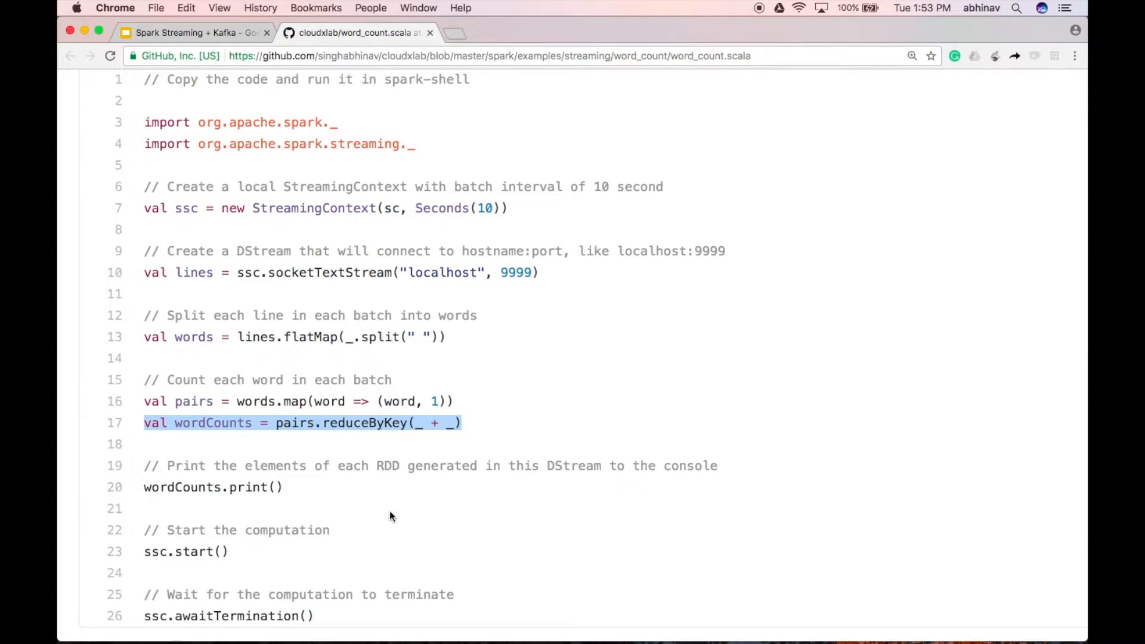
{"action": "double_click", "coordinate": [204, 487]}
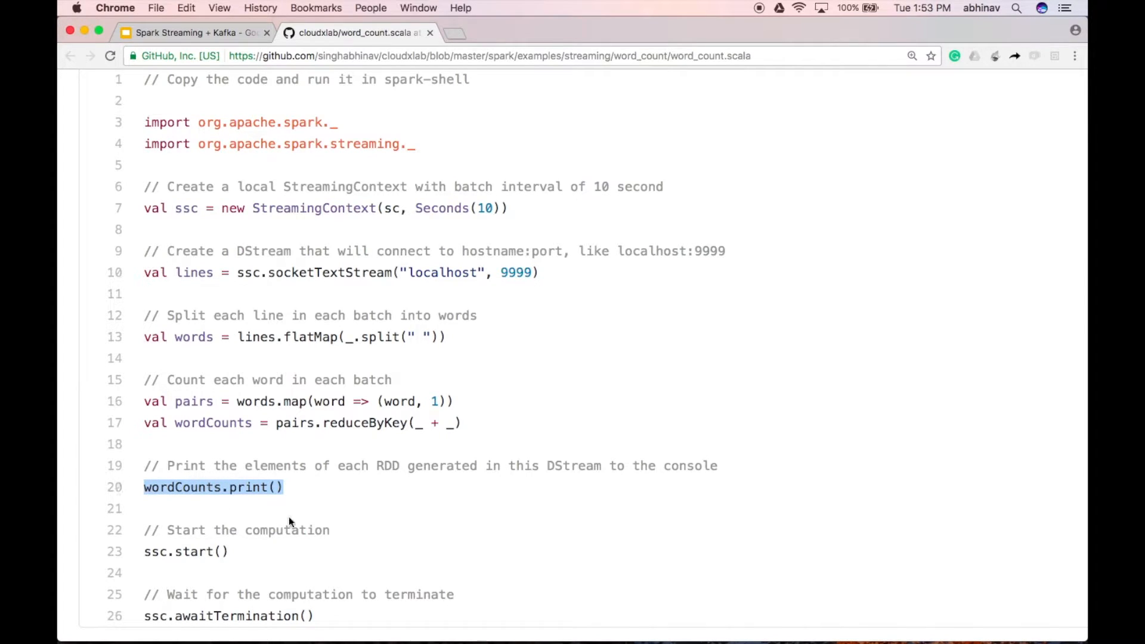
{"action": "mouse_move", "coordinate": [356, 532]}
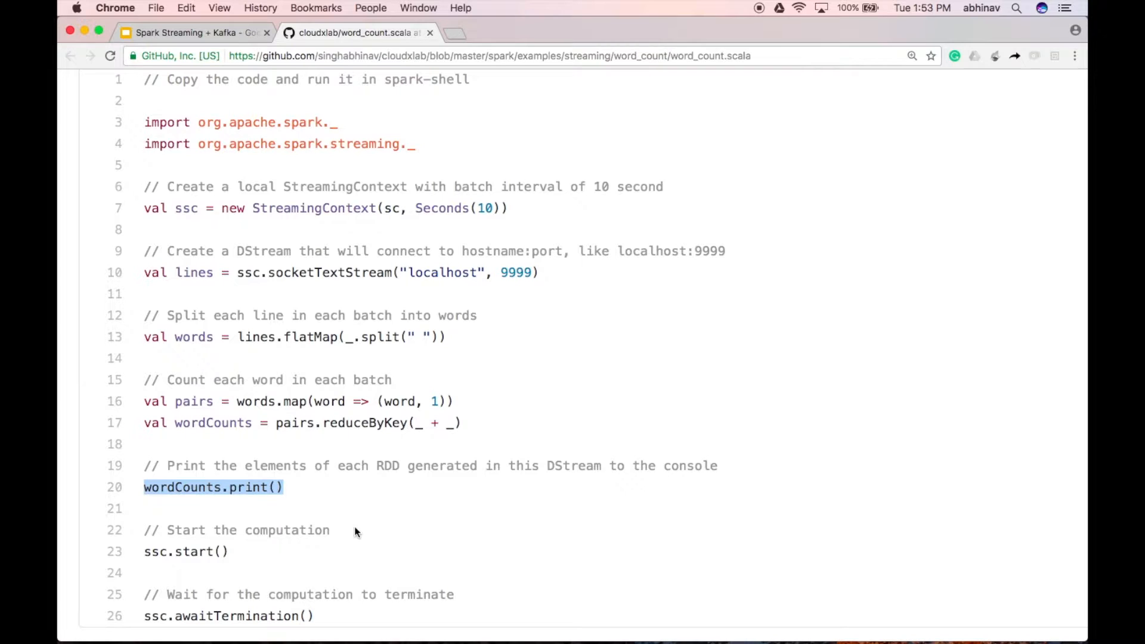
{"action": "scroll", "scroll_direction": "down", "scroll_amount": 3}
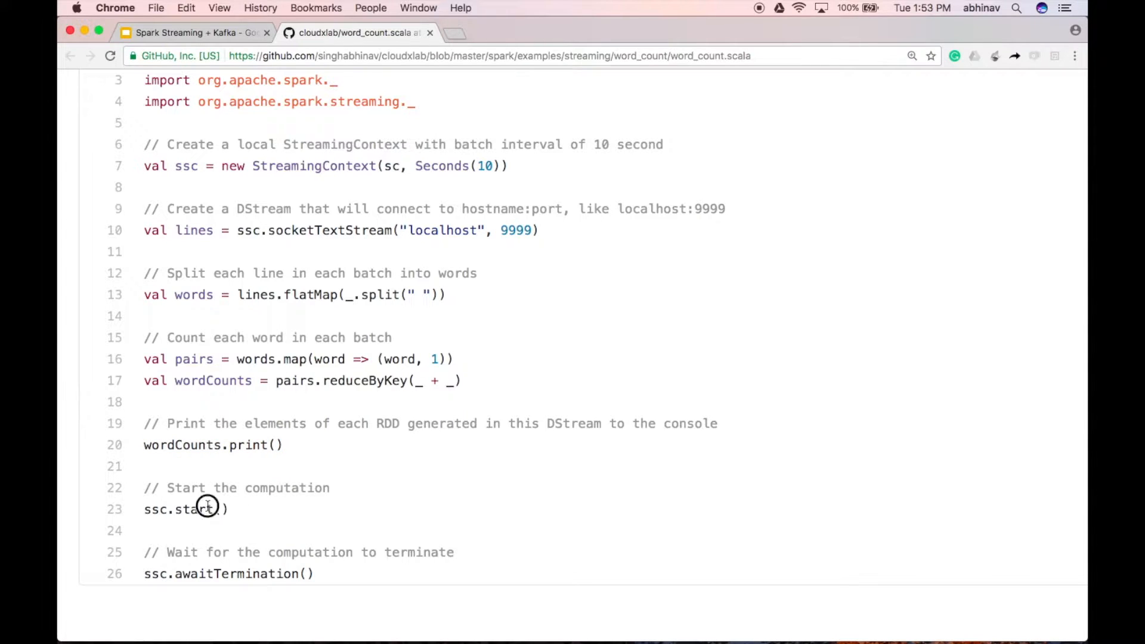
{"action": "double_click", "coordinate": [187, 510]}
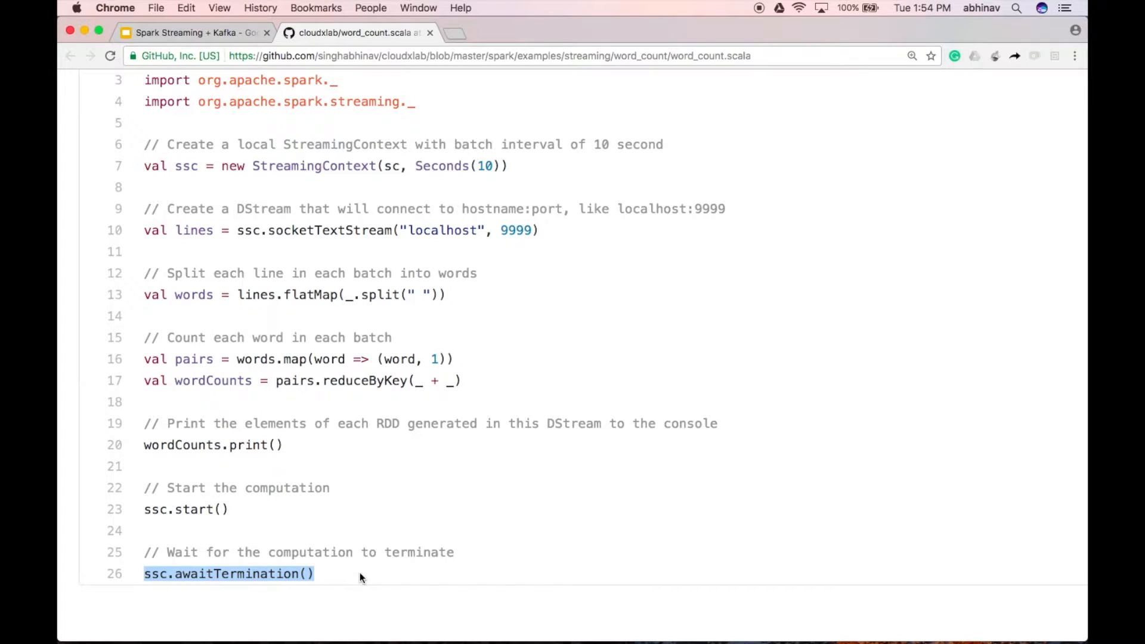
{"action": "left_click", "coordinate": [193, 32]}
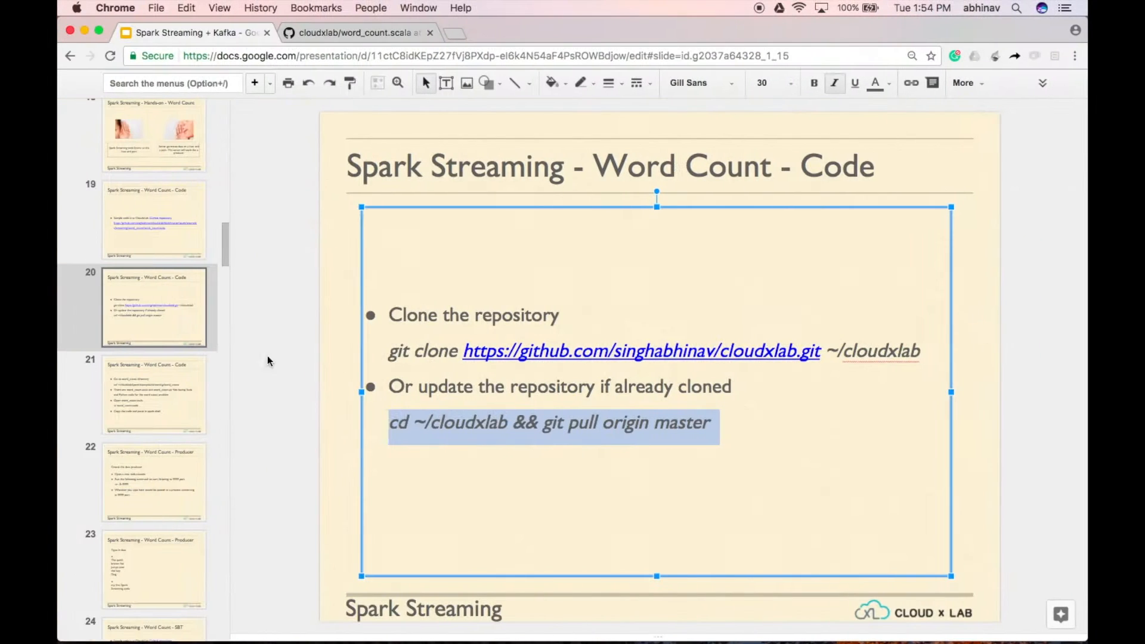
Bring up slide 20 with the git clone / git pull commands for the cloudxlab repo.
{"action": "left_click", "coordinate": [154, 395]}
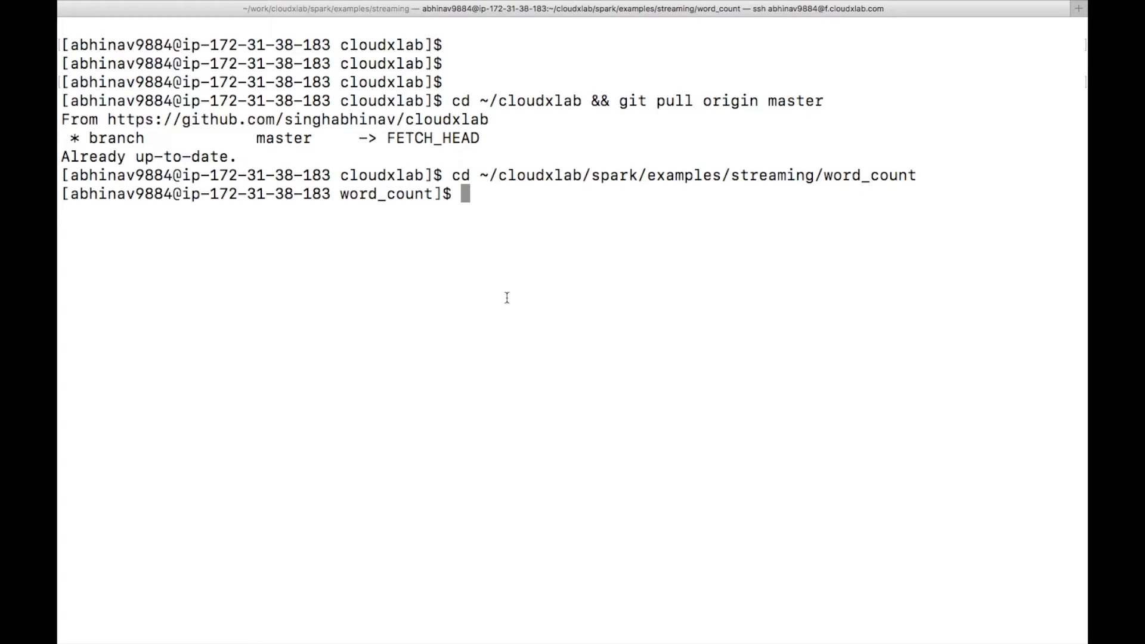
View word_count.scala in vim, then start spark-shell from the word_count folder.
{"action": "type", "text": "vim word_count.scala"}
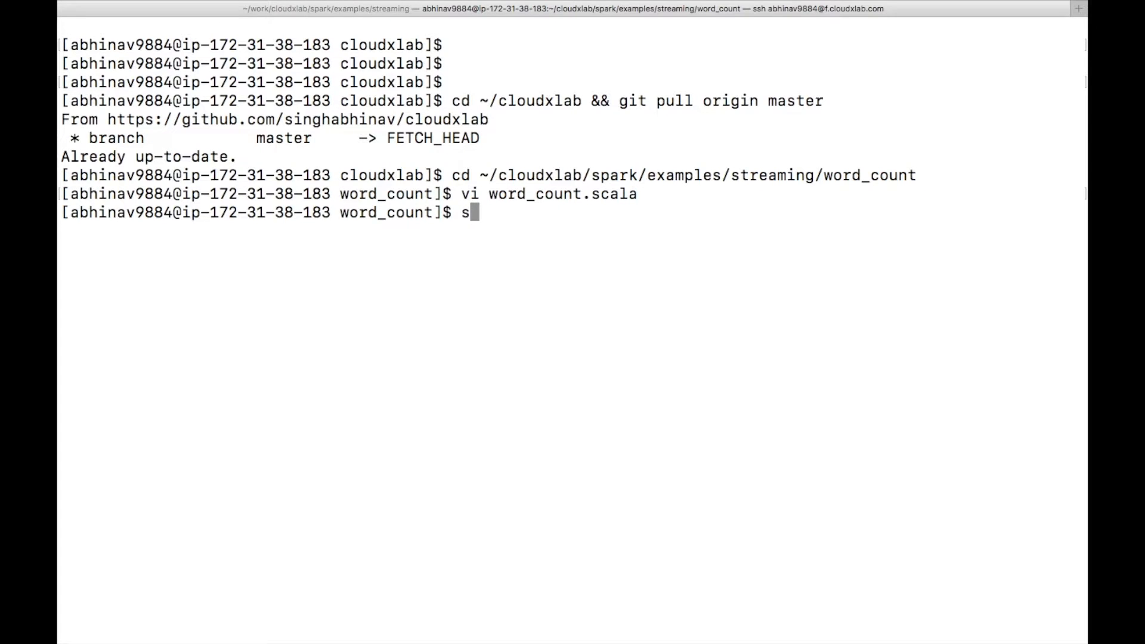
{"action": "type", "text": "park-shell"}
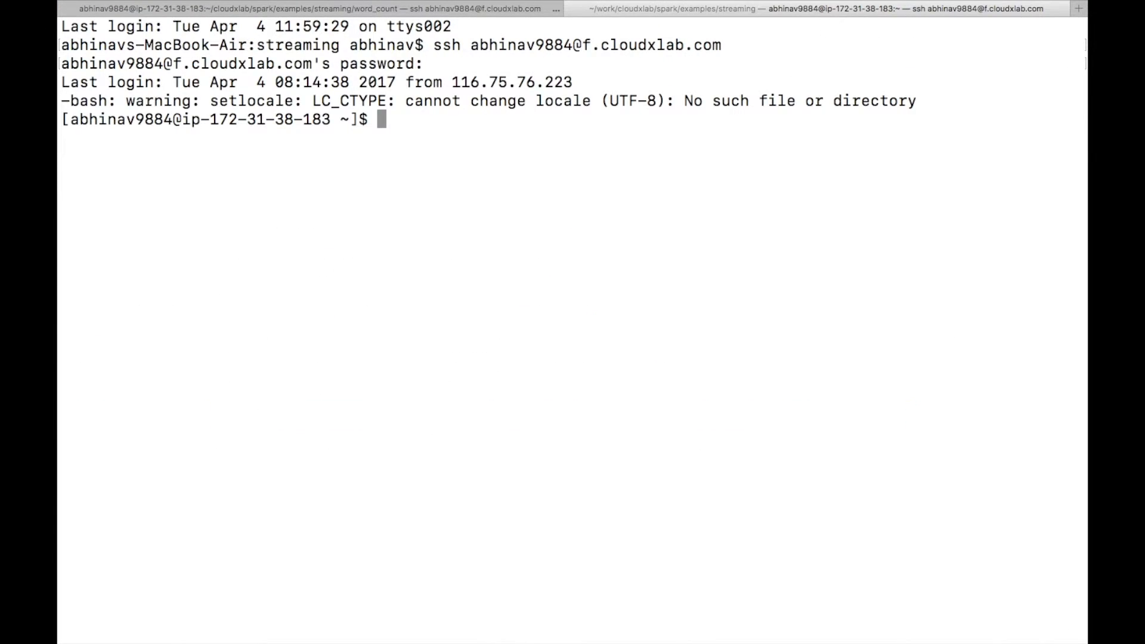
Start the nc -lk 9999 listener, then go to the producer slide with the sample input text.
{"action": "type", "text": "nc -lk 9999"}
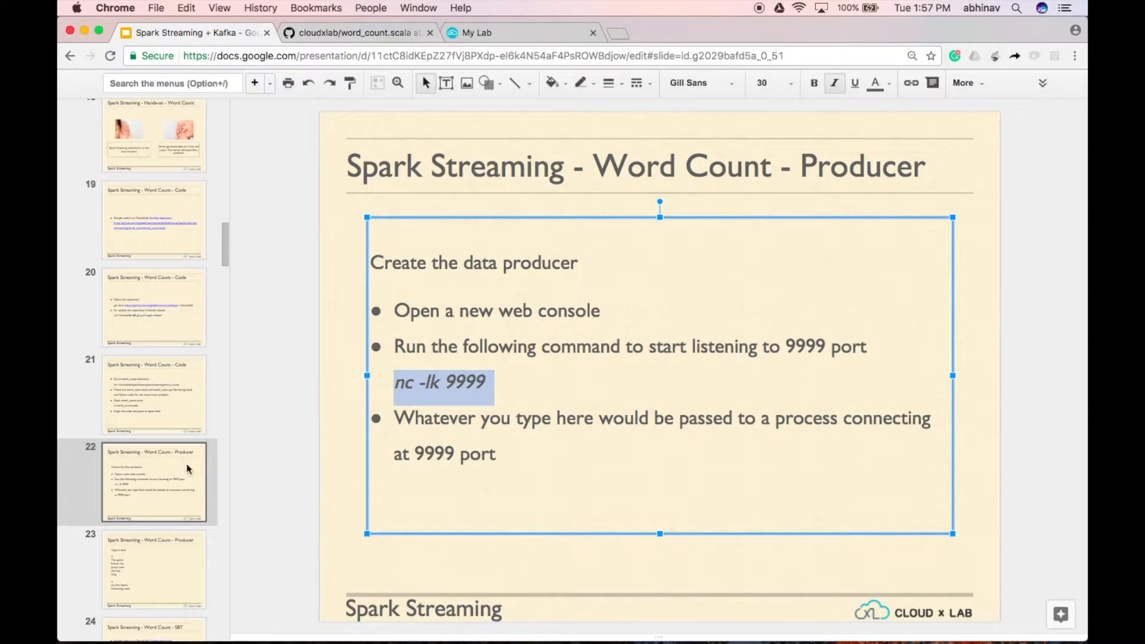
{"action": "left_click", "coordinate": [154, 570]}
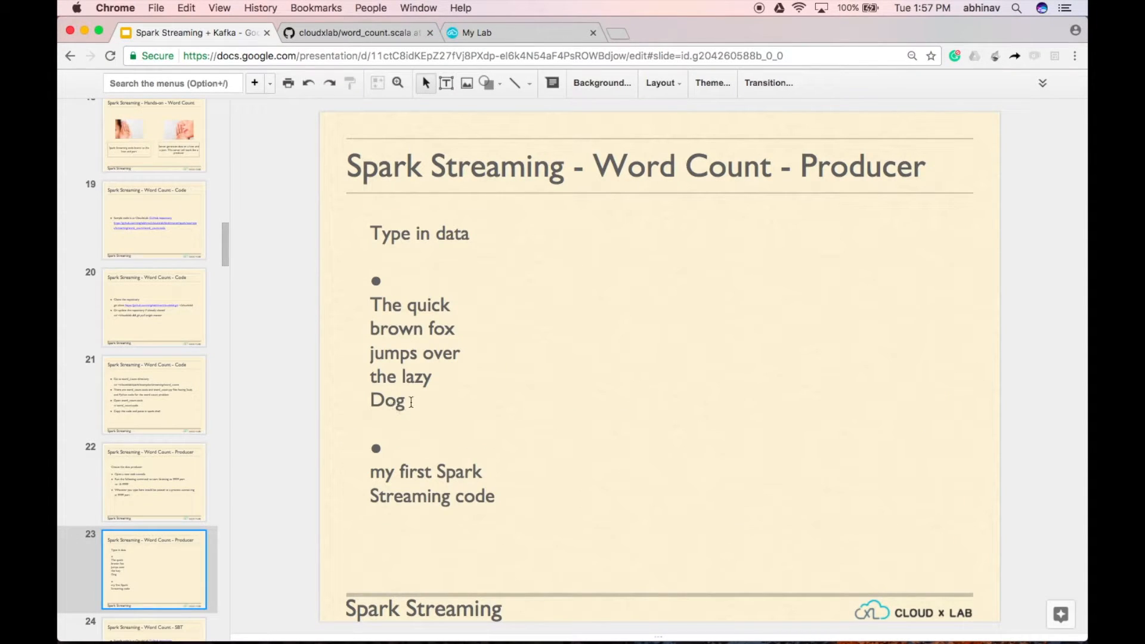
{"action": "left_click", "coordinate": [406, 400]}
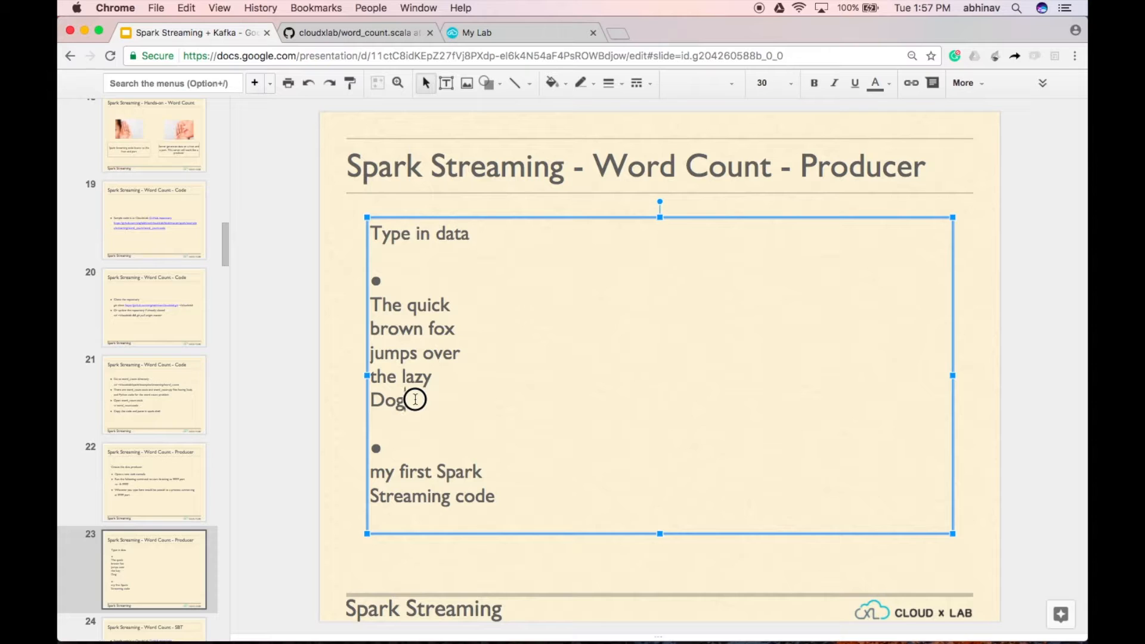
Retype Dog as lowercase dog and select the sample sentence lines to copy.
{"action": "double_click", "coordinate": [387, 399]}
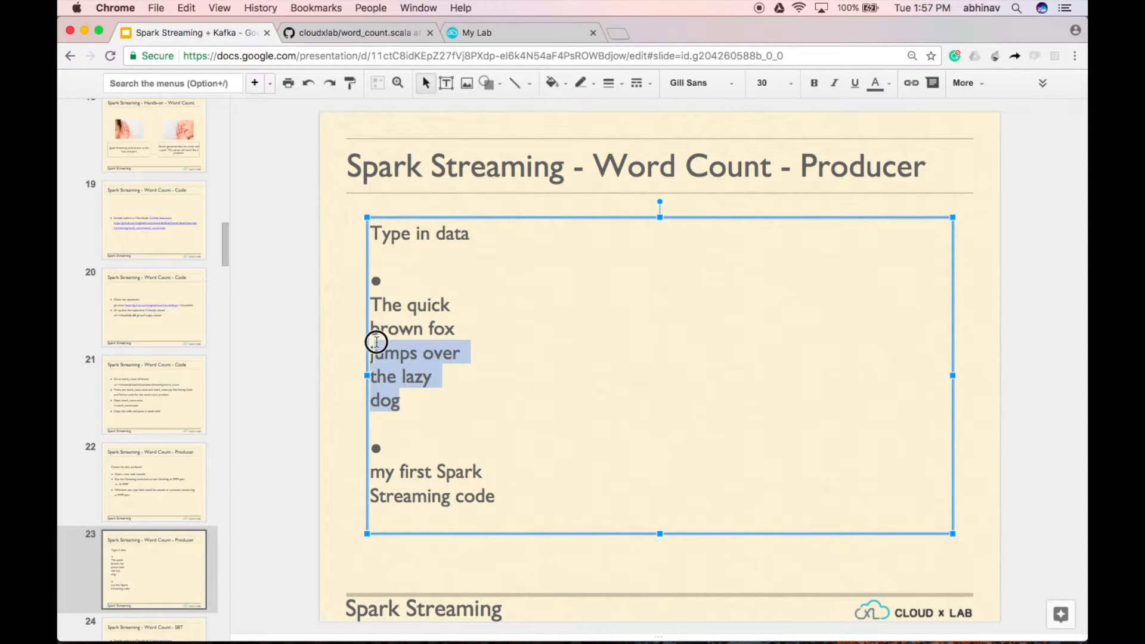
{"action": "left_click_drag", "start_coordinate": [376, 343], "coordinate": [482, 380]}
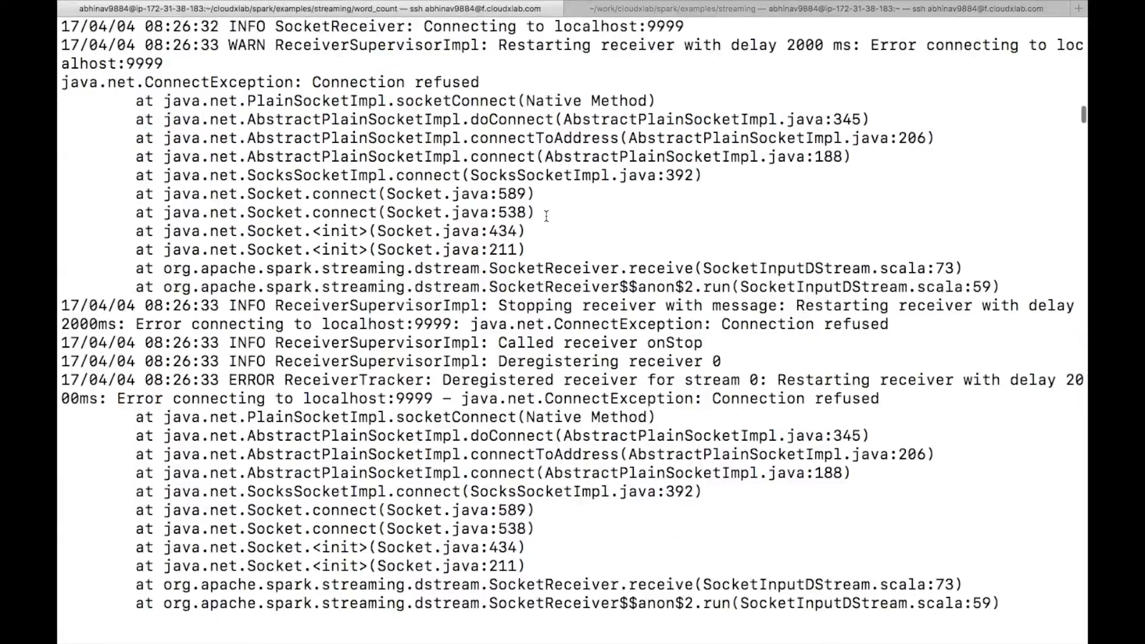
Scroll past the connection errors to the printed counts like (Spark,1) and (Streaming,1), then leave Terminal.
{"action": "scroll", "scroll_direction": "down", "scroll_amount": 3}
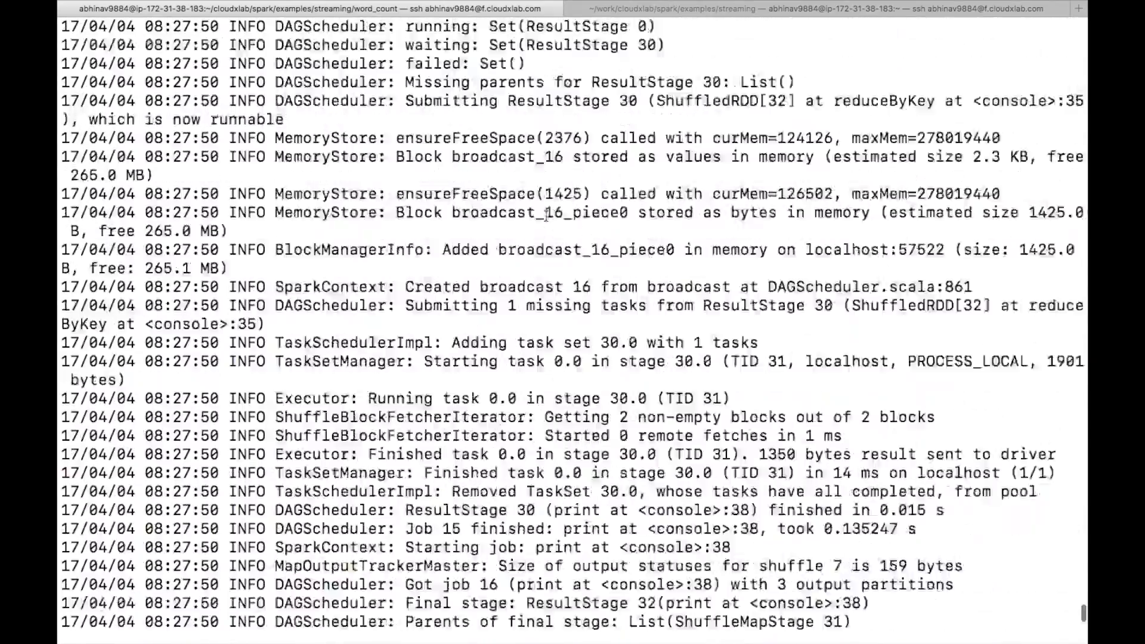
{"action": "scroll", "scroll_direction": "down", "scroll_amount": 3}
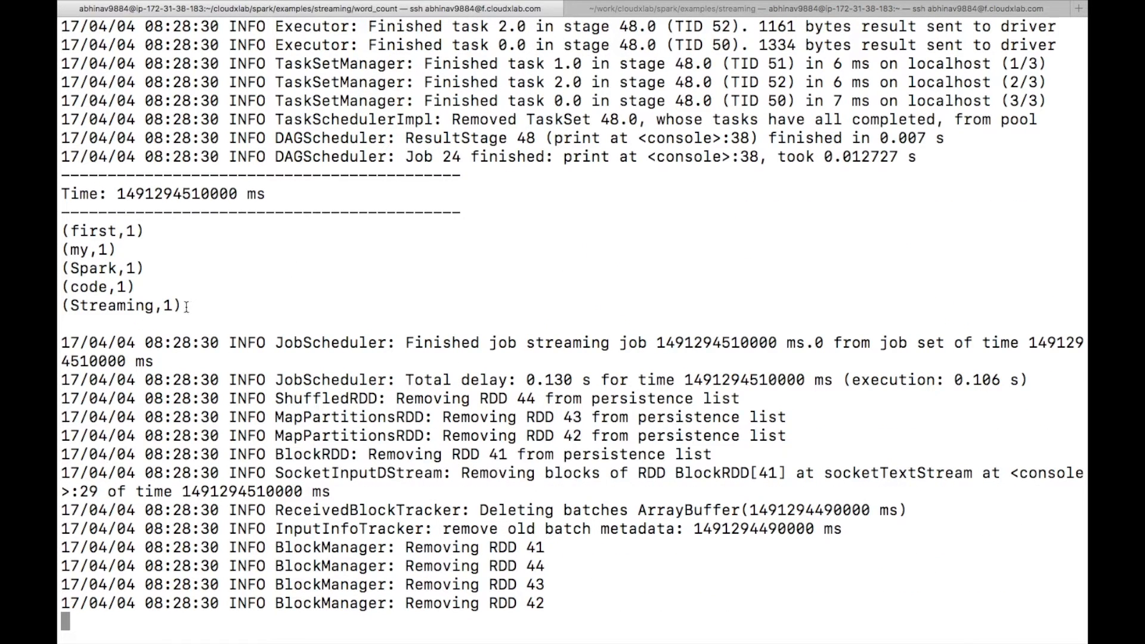
{"action": "left_click_drag", "start_coordinate": [65, 230], "coordinate": [182, 306]}
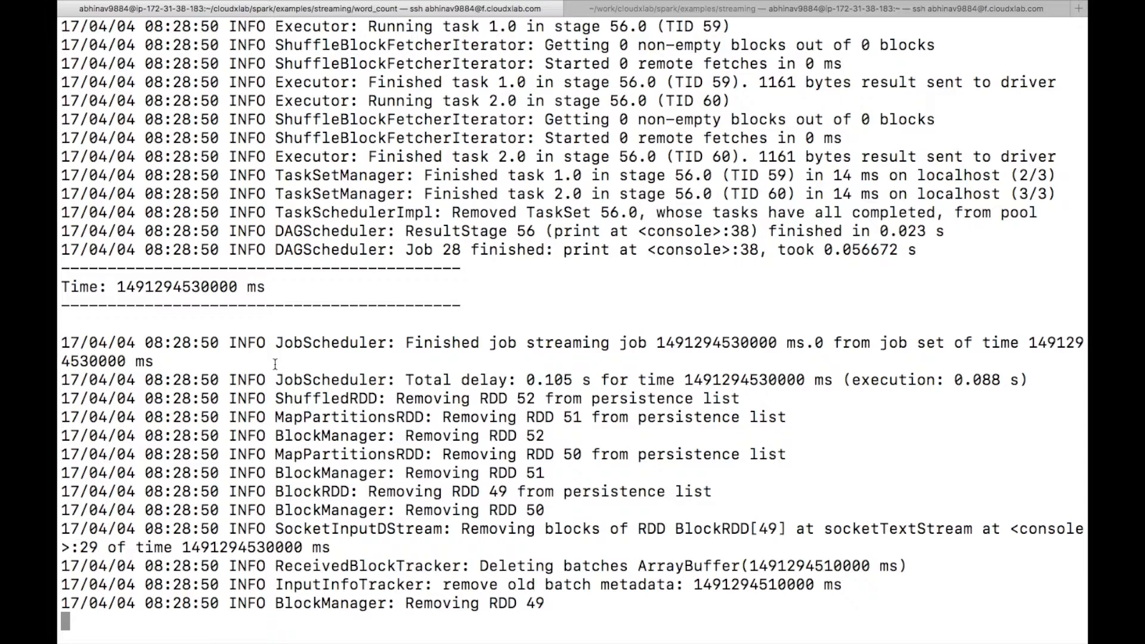
{"action": "key", "text": "cmd+tab"}
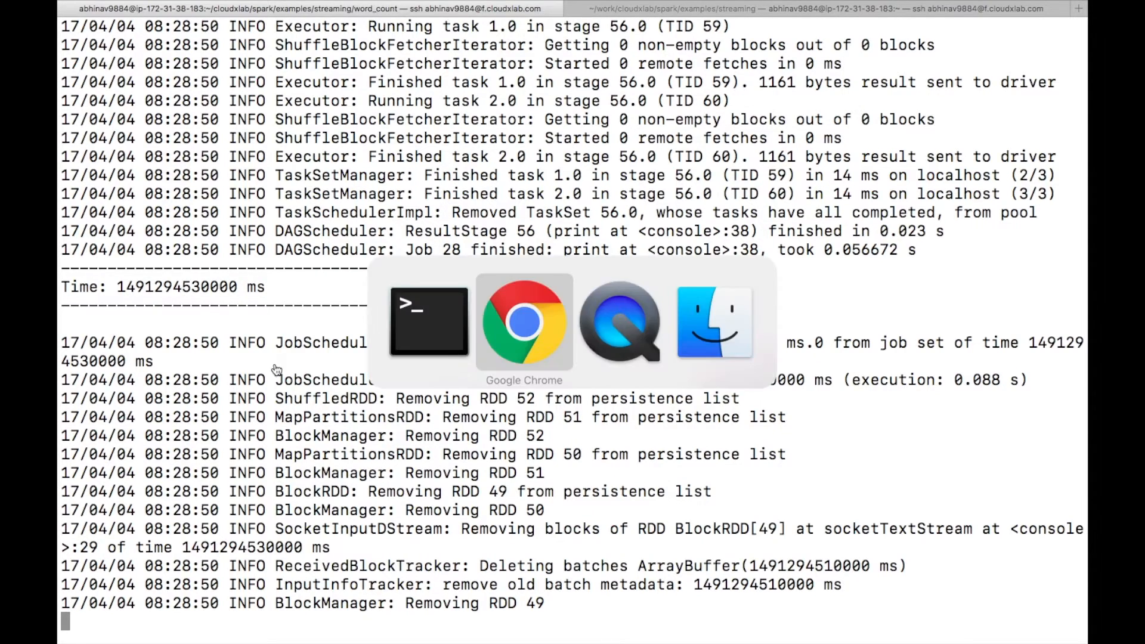
Bring Chrome forward to the Word Count SBT slide with sbt package and spark-submit steps.
{"action": "left_click", "coordinate": [523, 321]}
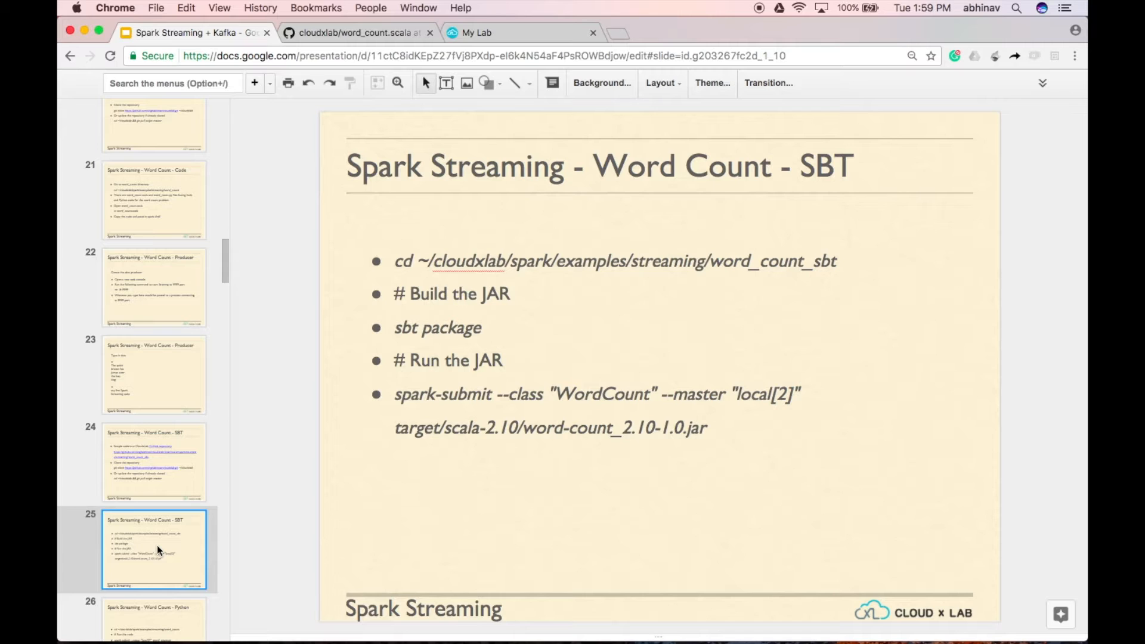
{"action": "mouse_move", "coordinate": [366, 447]}
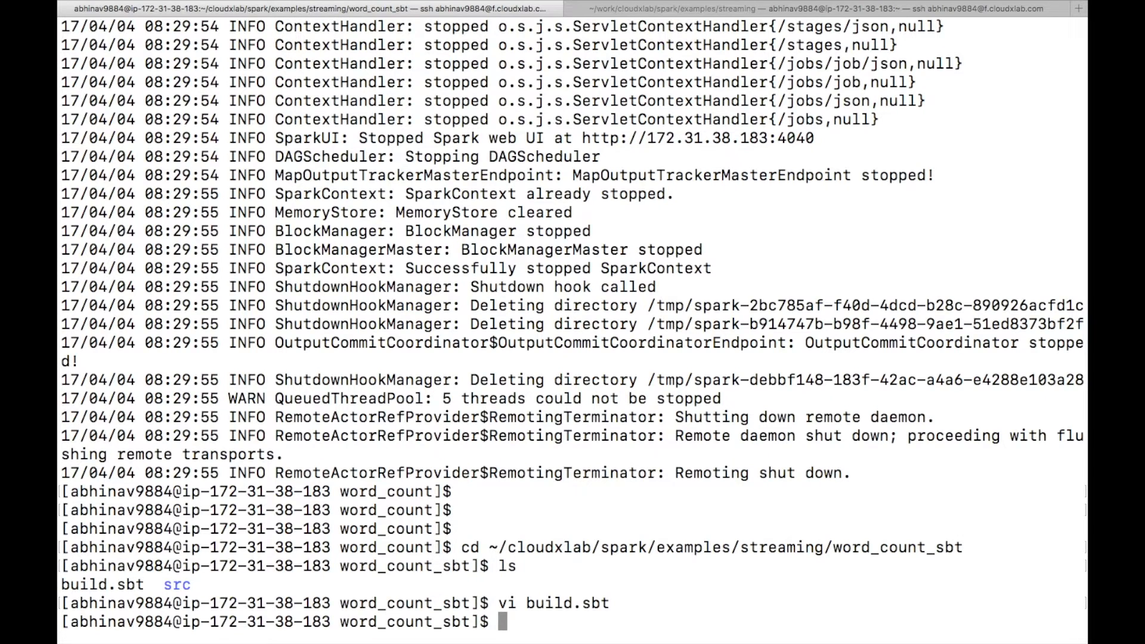
List src/main/scala showing WordCount.scala, check pwd, and start sbt package.
{"action": "type", "text": "ls src/"}
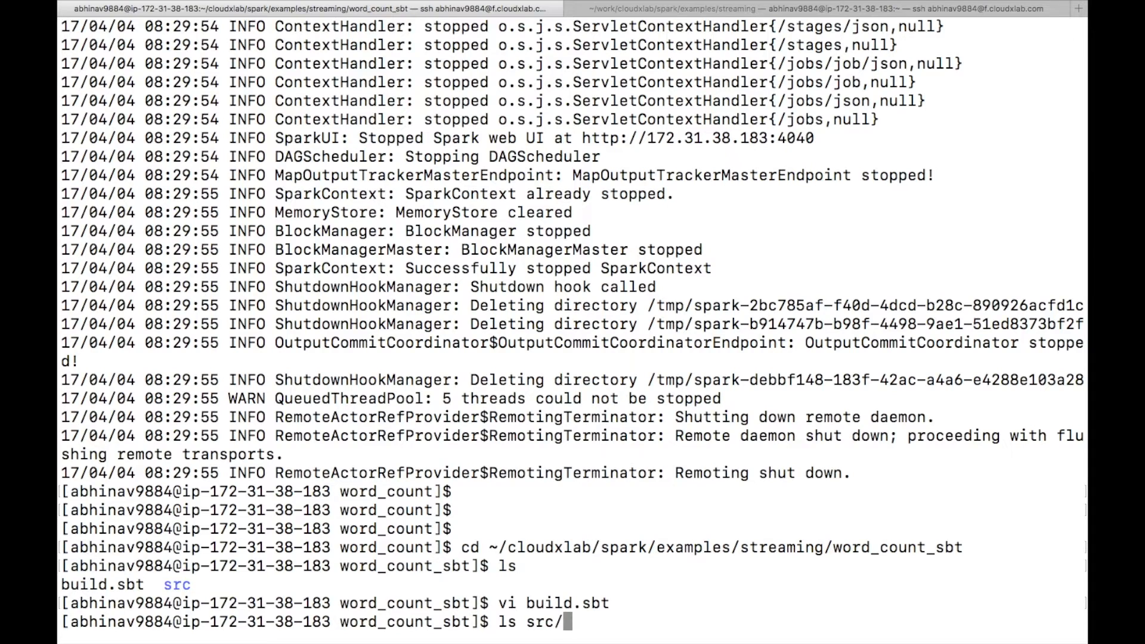
{"action": "type", "text": "main/scala"}
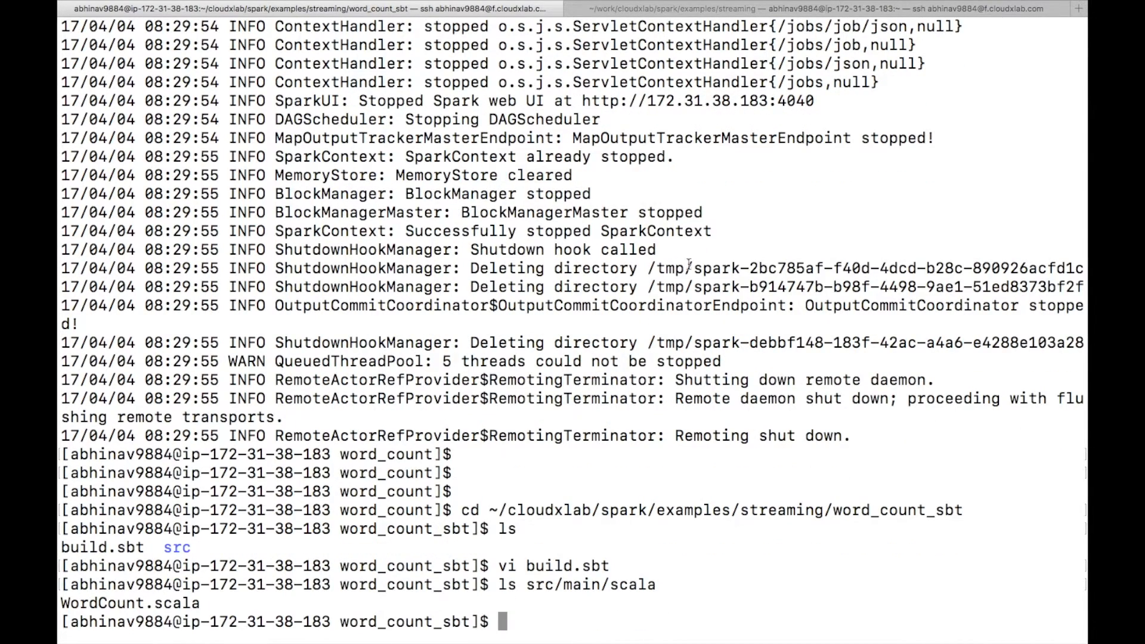
{"action": "double_click", "coordinate": [130, 602]}
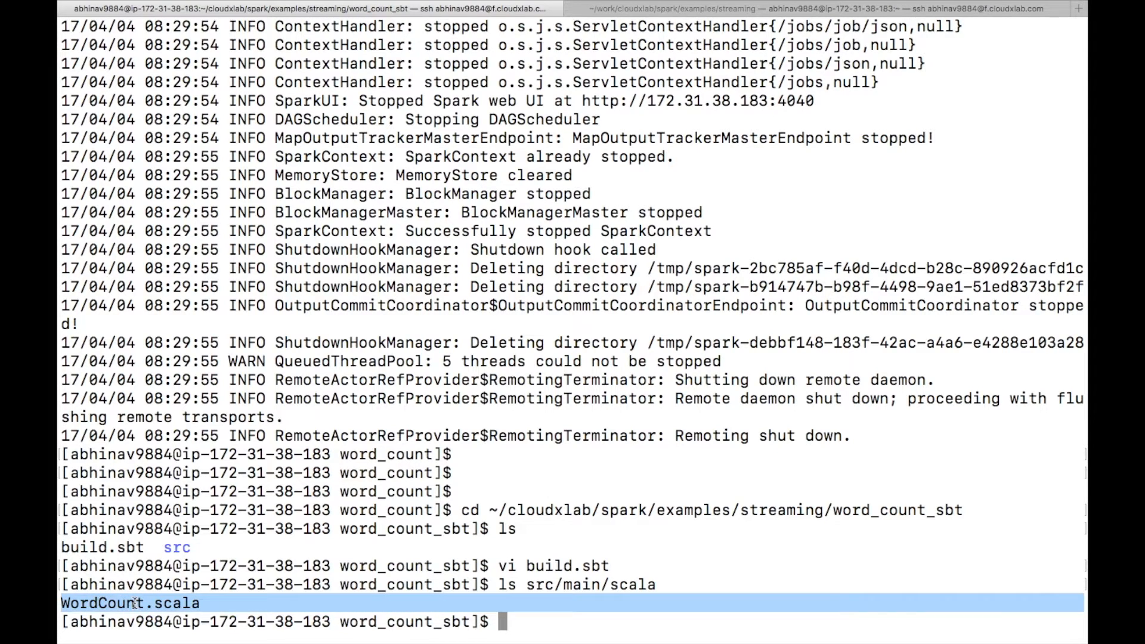
{"action": "type", "text": "pwd"}
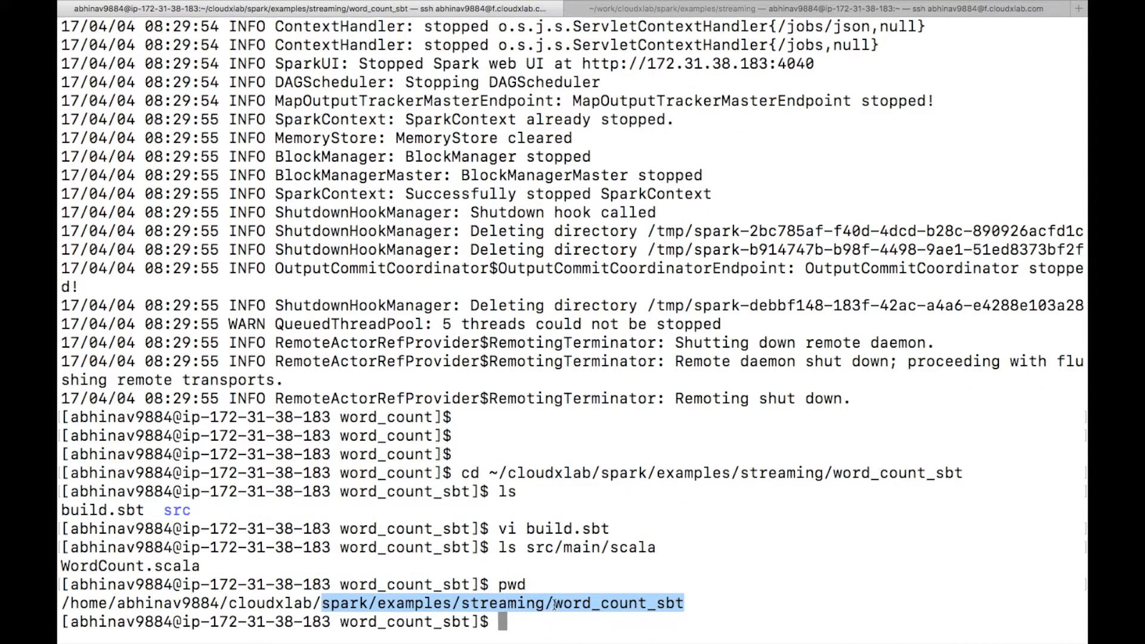
{"action": "type", "text": "sbt package"}
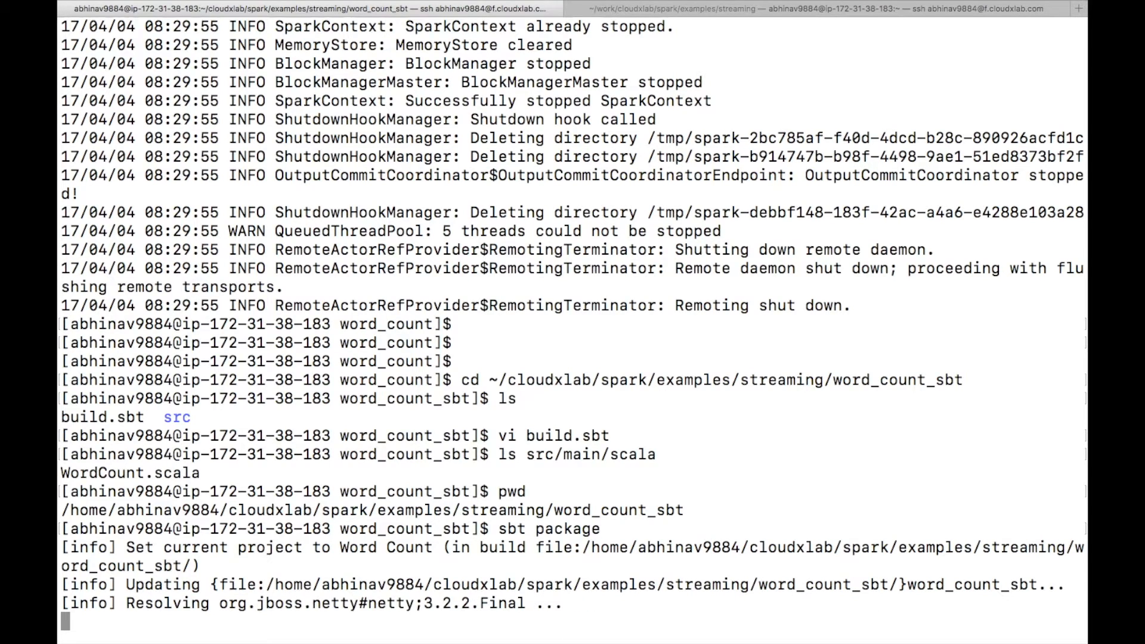
After sbt package succeeds, enter spark-submit --class WordCount --master local[2] on the target/scala-2.10 jar.
{"action": "scroll", "scroll_direction": "down", "scroll_amount": 3}
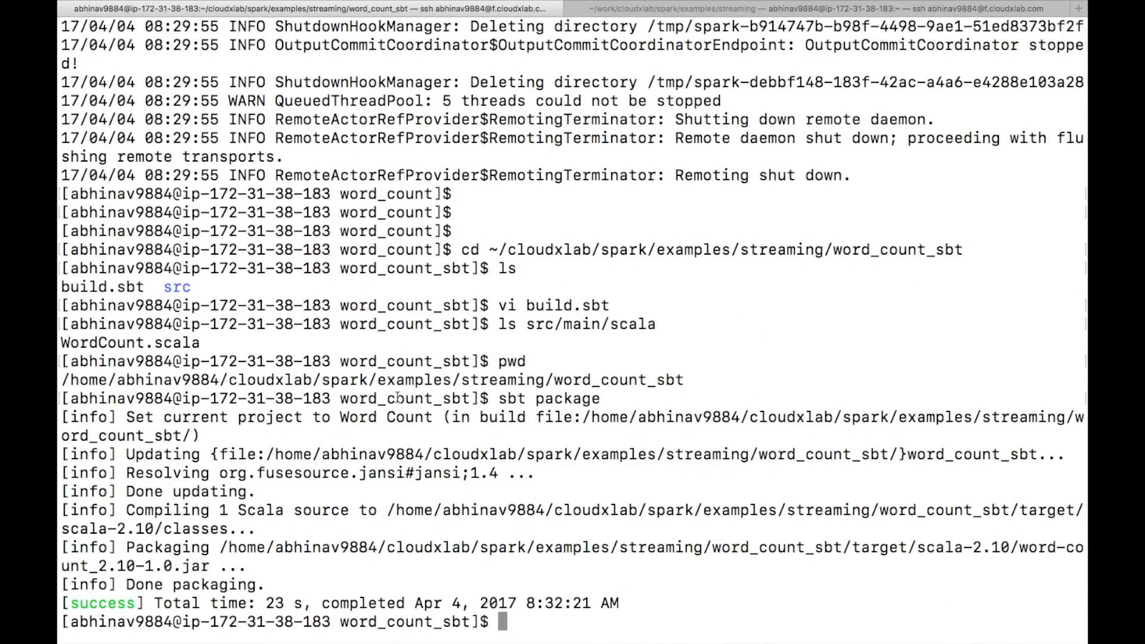
{"action": "type", "text": "spark-submit --class \"WordCount\" --master \"local[2]\" target/scala-2.10/word-count_2.10-1.0.jar"}
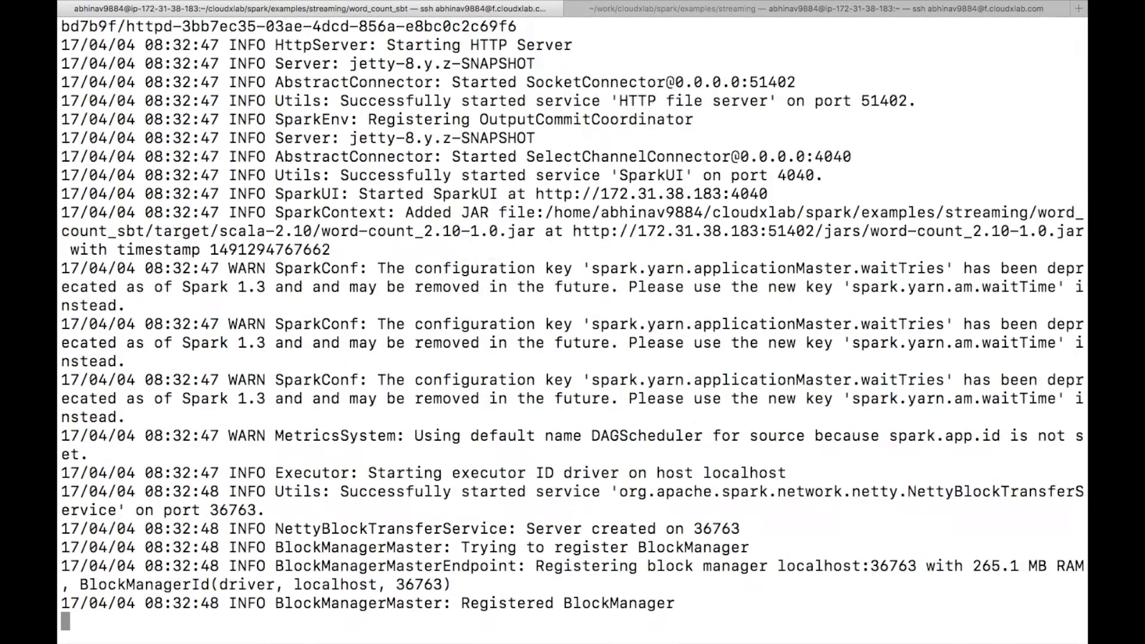
Feed words to the running jar, see counts like (typing,1) and (more,1), then stop it with Ctrl+C.
{"action": "scroll", "scroll_direction": "down", "scroll_amount": 3}
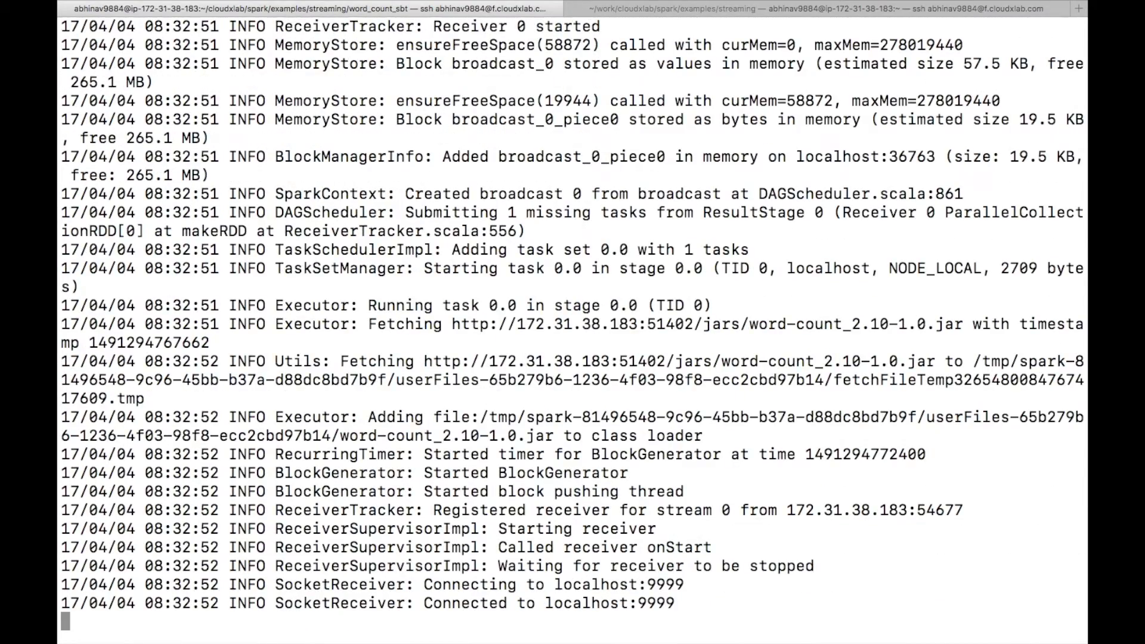
{"action": "type", "text": "typing i"}
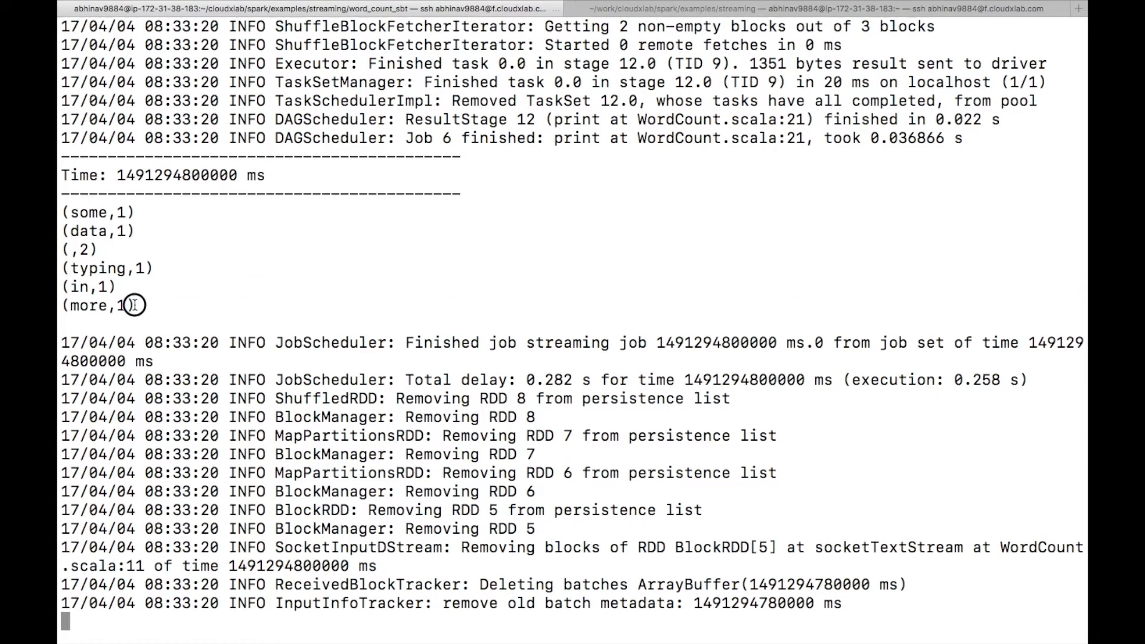
{"action": "left_click_drag", "start_coordinate": [62, 212], "coordinate": [132, 305]}
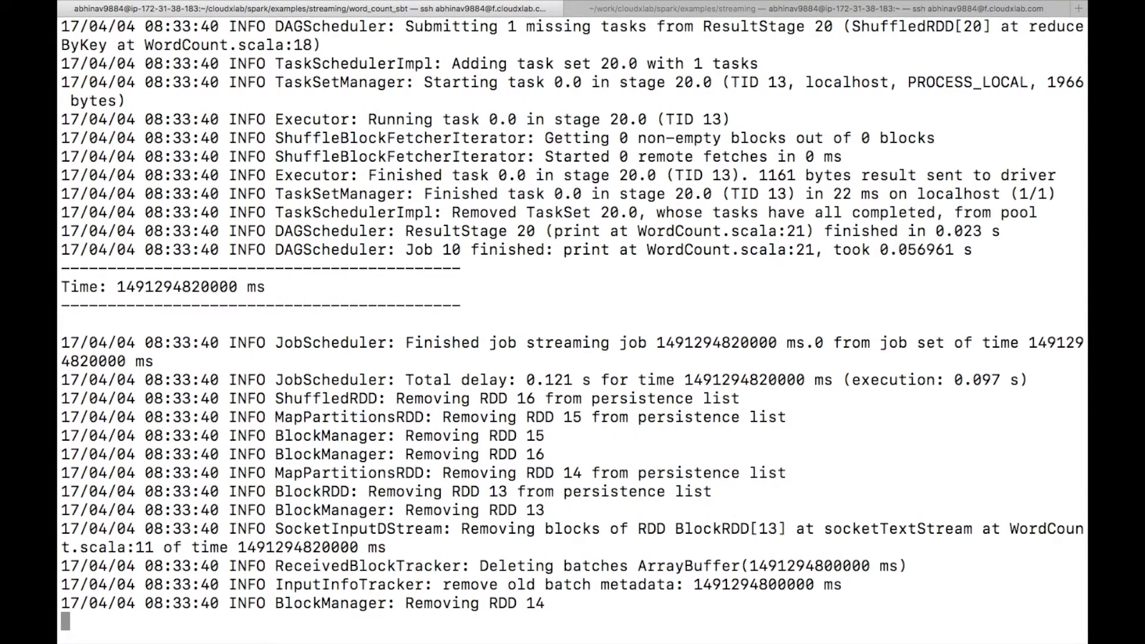
{"action": "key", "text": "ctrl+c"}
{"action": "type", "text": "cd ~/cloudxlab/spark/examples/streaming/word_count"}
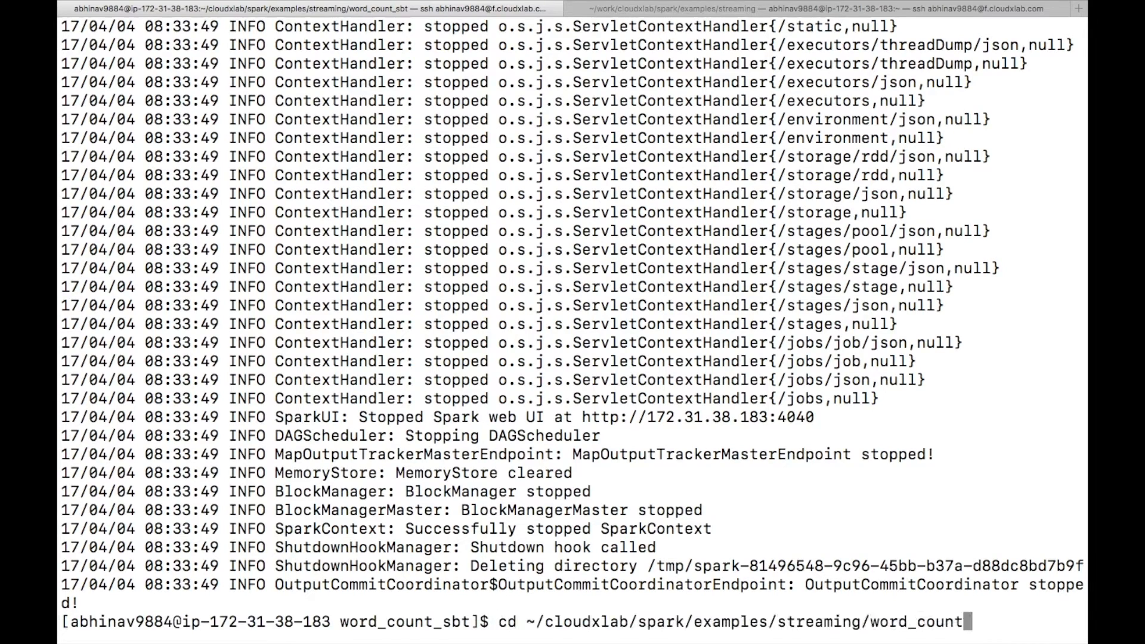
List the word_count folder contents, then run spark-submit --master "local[2]" word_count.py.
{"action": "type", "text": "ls"}
{"action": "type", "text": "spark-submit --master \"local[2]\"  word_count.py"}
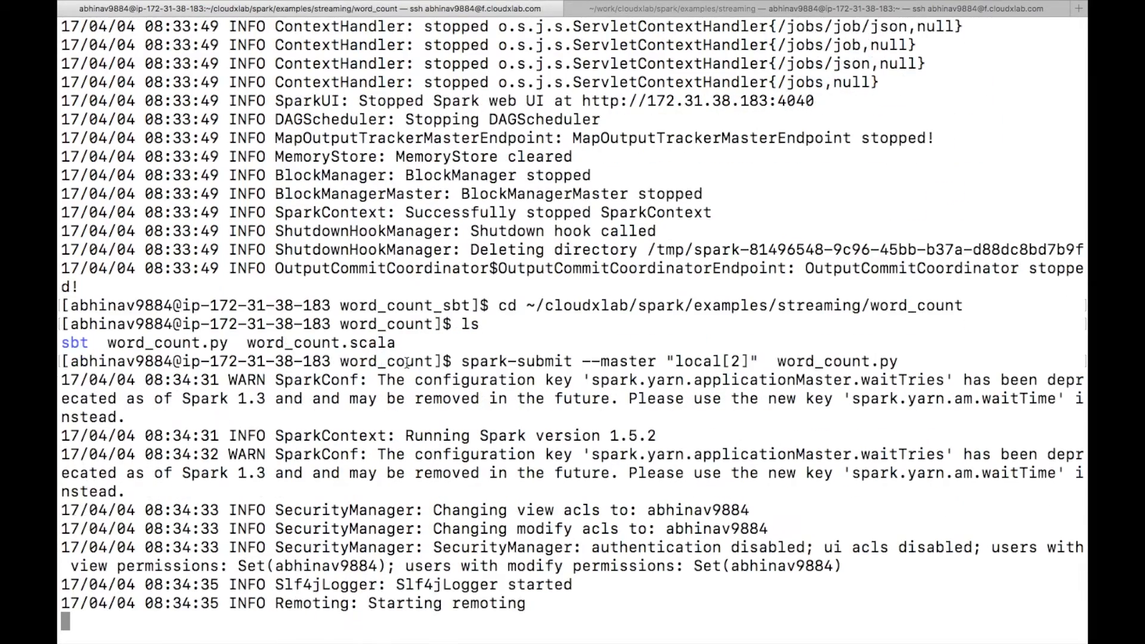
{"action": "scroll", "scroll_direction": "down", "scroll_amount": 3}
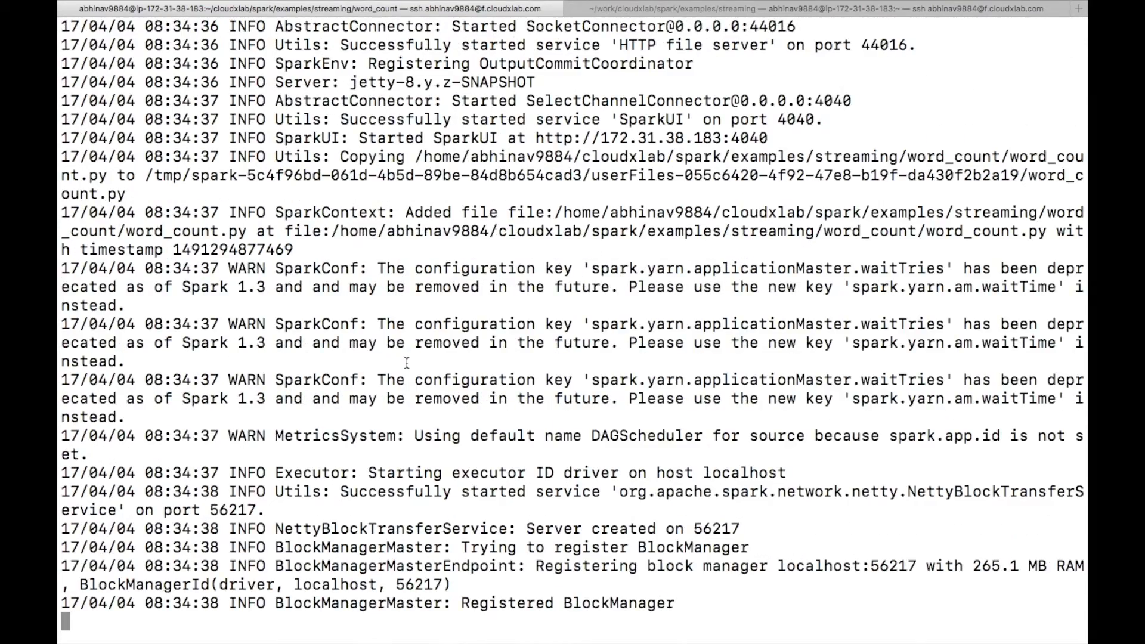